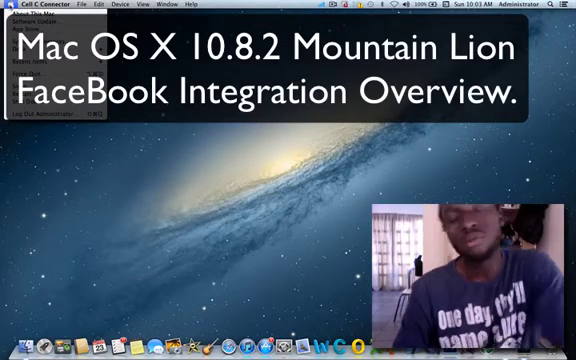
# Review About This Mac from the Apple menu, including the detailed hardware and memory information.
pyautogui.click(8, 4)
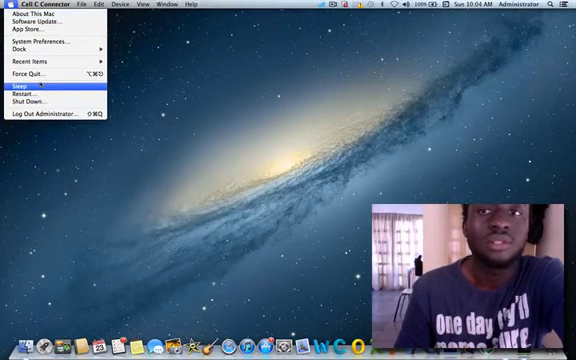
pyautogui.moveTo(48, 42)
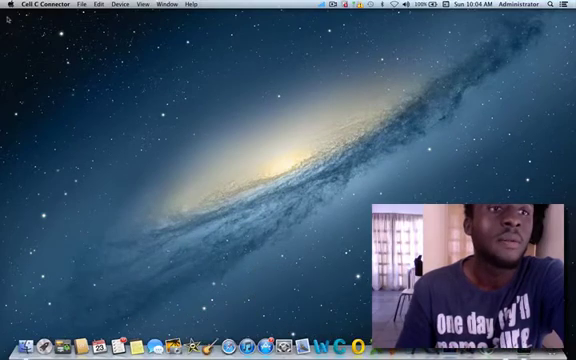
pyautogui.click(8, 4)
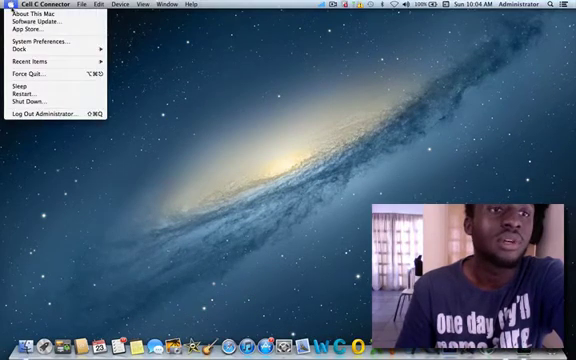
pyautogui.click(24, 18)
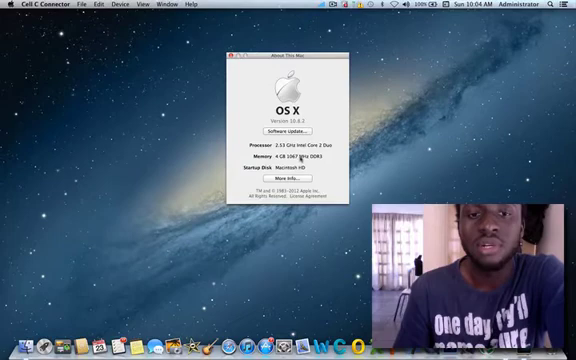
pyautogui.moveTo(298, 180)
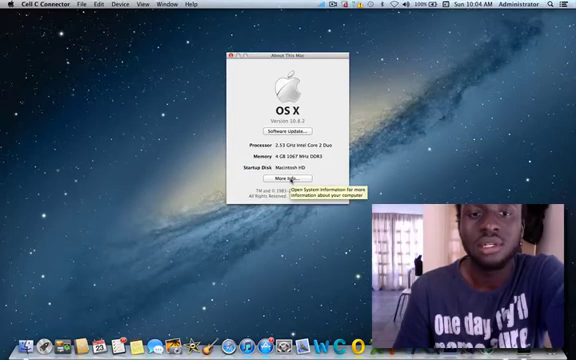
pyautogui.click(234, 52)
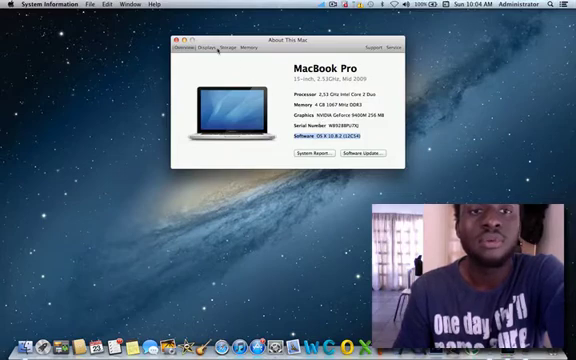
pyautogui.click(212, 46)
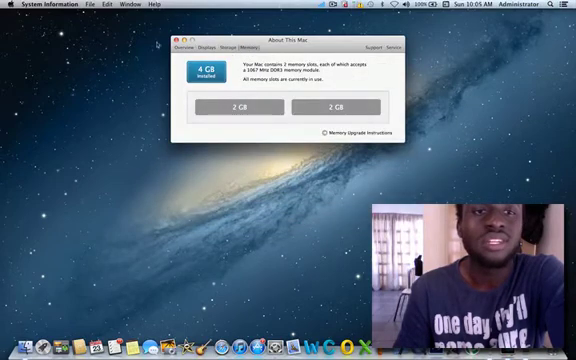
pyautogui.click(174, 40)
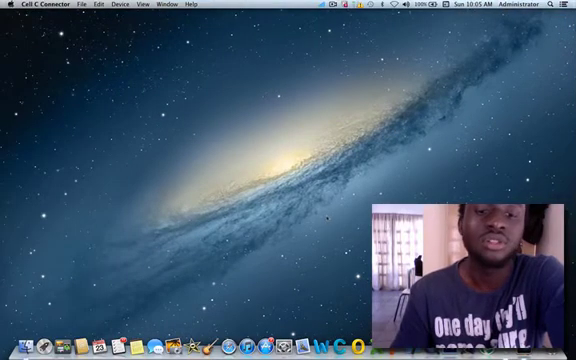
pyautogui.moveTo(280, 320)
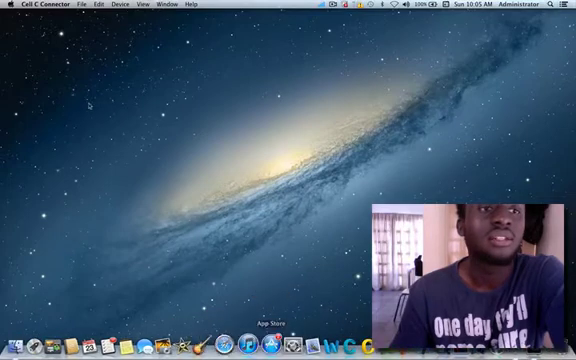
# Launch System Preferences from the Apple menu to show all preference categories.
pyautogui.click(8, 4)
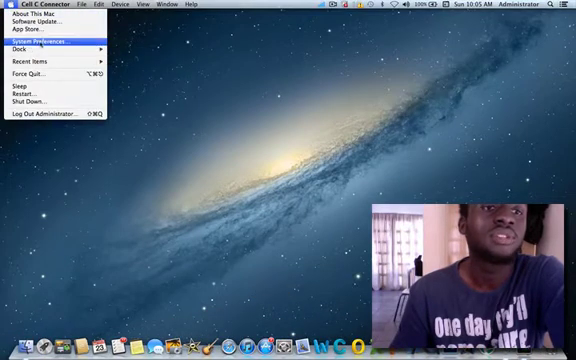
pyautogui.click(42, 42)
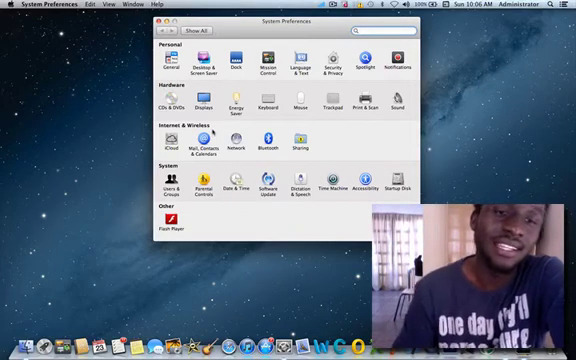
# Go to Mail, Contacts & Calendars and scroll through the available account providers.
pyautogui.click(196, 140)
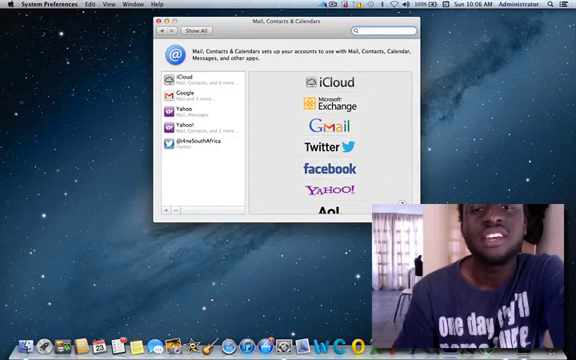
pyautogui.scroll(-3)
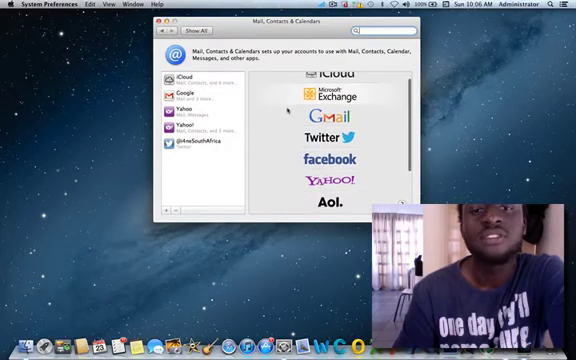
pyautogui.scroll(-3)
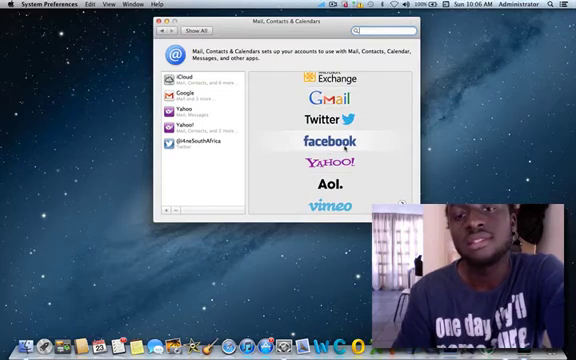
pyautogui.scroll(-3)
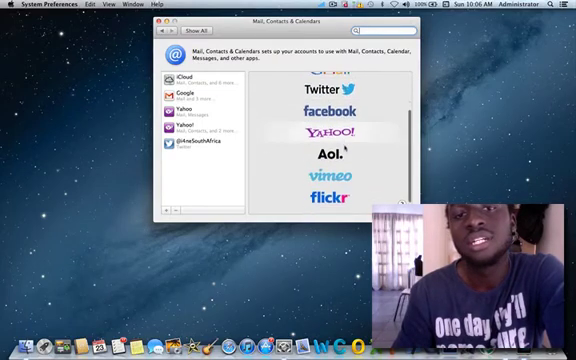
pyautogui.scroll(3)
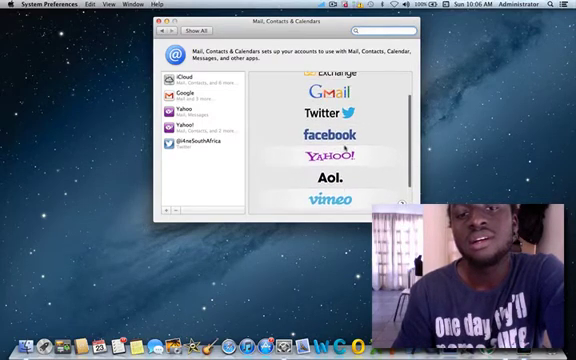
pyautogui.scroll(3)
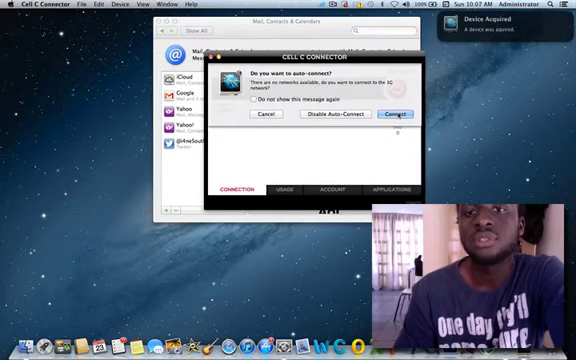
# Accept Connect in the Cell C auto-connect prompt and hide the connector window.
pyautogui.click(388, 112)
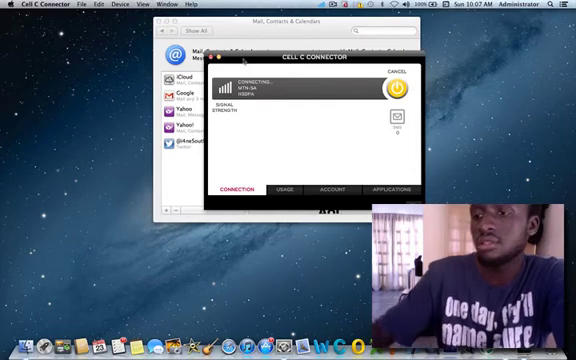
pyautogui.click(400, 88)
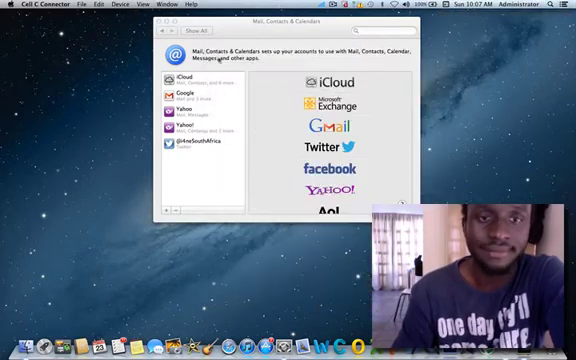
# Add a Facebook account with user name 'Jeff' and password, and enable syncing friends into Contacts.
pyautogui.click(336, 170)
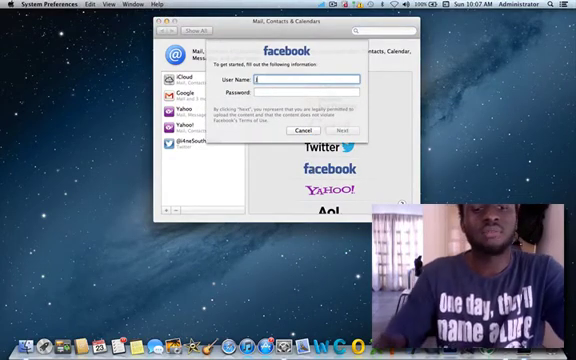
pyautogui.write('Jeff')
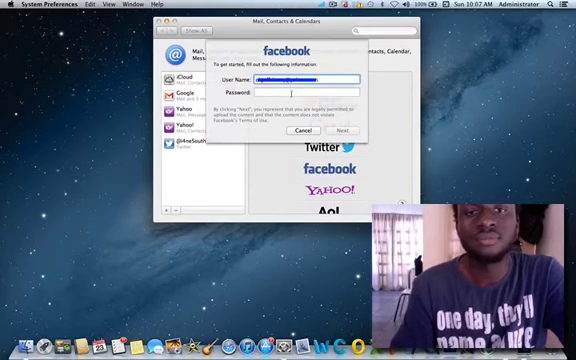
pyautogui.write('••')
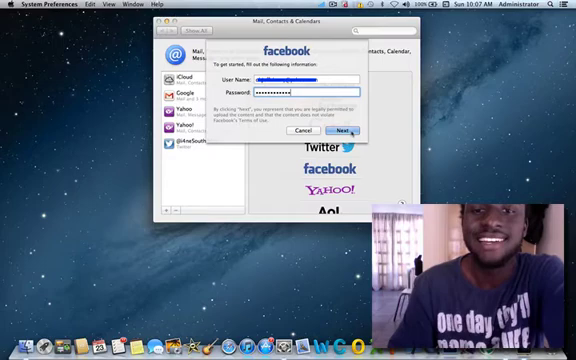
pyautogui.click(344, 132)
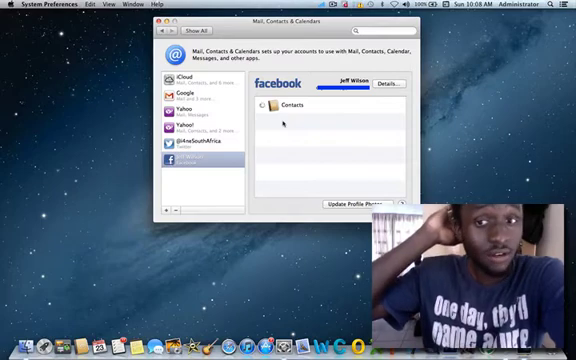
pyautogui.click(264, 104)
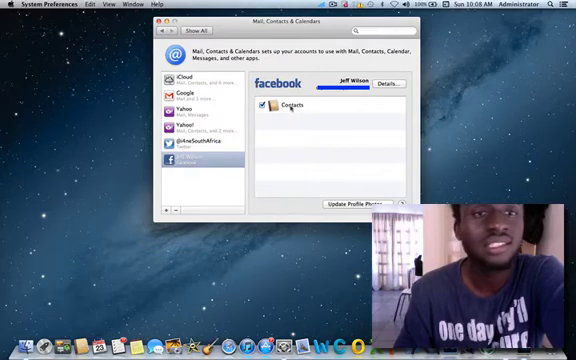
# Close System Preferences and launch the Contacts app from the Dock.
pyautogui.click(188, 30)
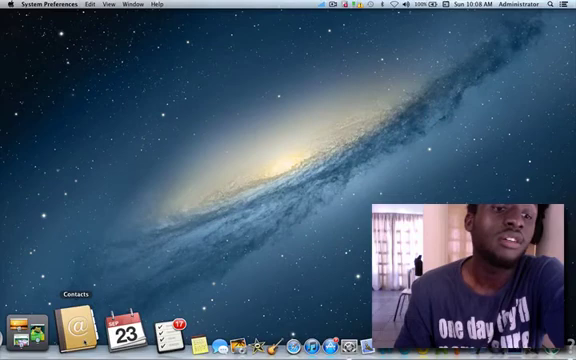
pyautogui.click(74, 328)
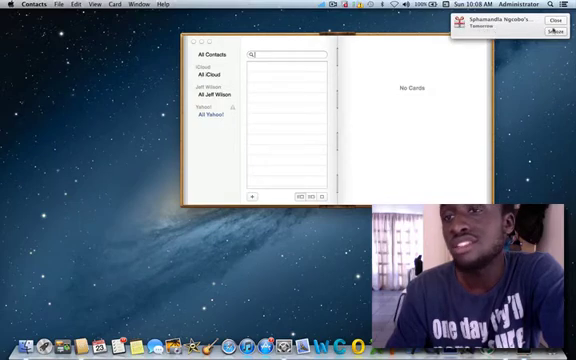
# Leave Contacts and bring the Cell C Connector window to the front.
pyautogui.click(546, 22)
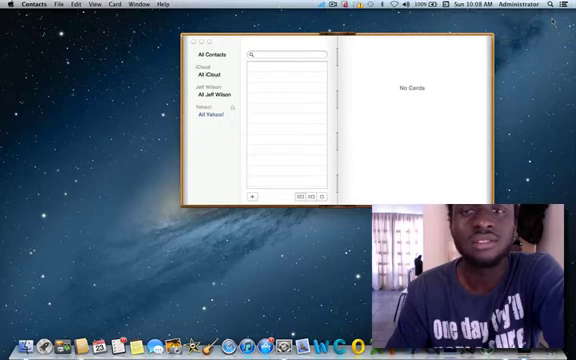
pyautogui.click(568, 4)
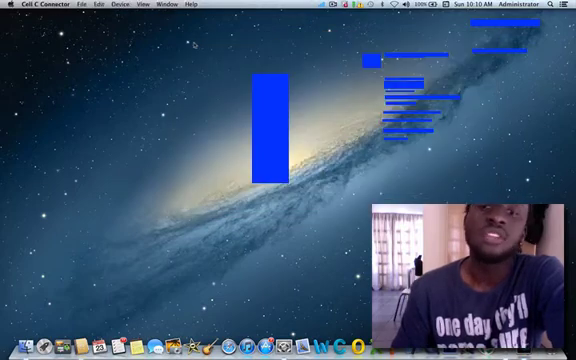
# Close the empty Safari window and start a new Facebook post from Notification Center.
pyautogui.click(568, 6)
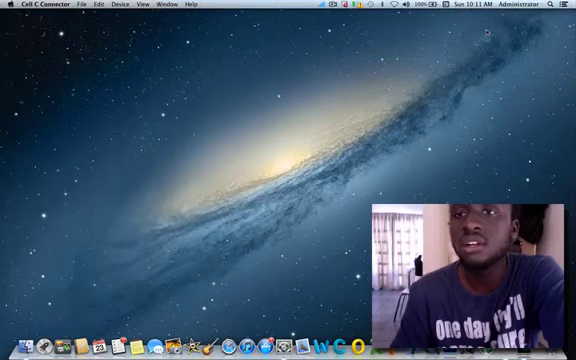
pyautogui.moveTo(228, 342)
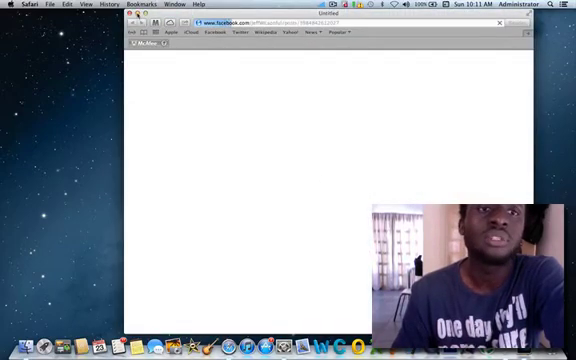
pyautogui.click(128, 22)
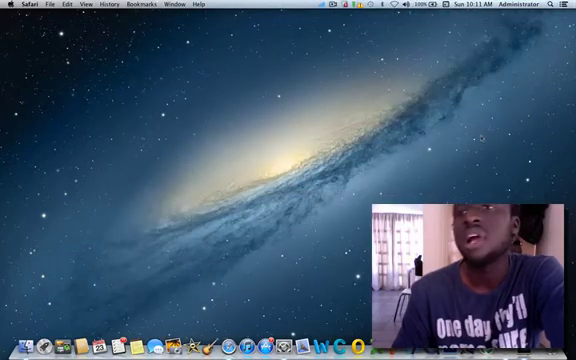
pyautogui.click(570, 4)
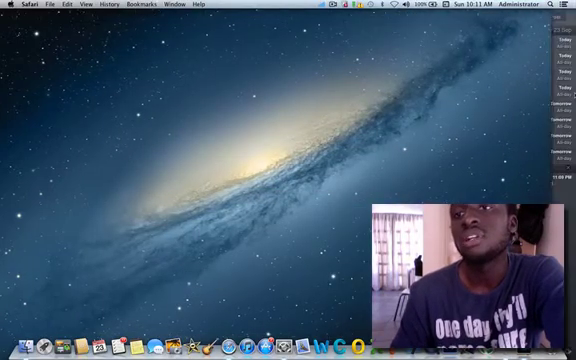
pyautogui.click(568, 6)
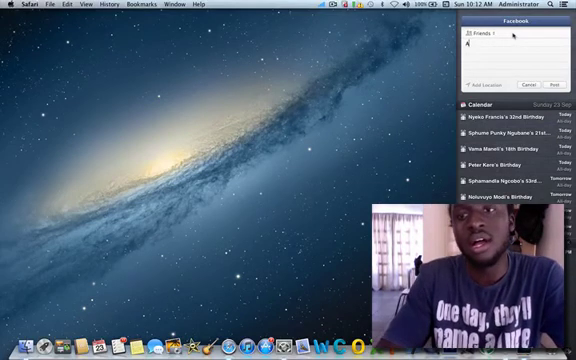
# Post a Facebook status about making a video on the OS X Mountain Lion upgrade.
pyautogui.write('Am posting this coz am makin')
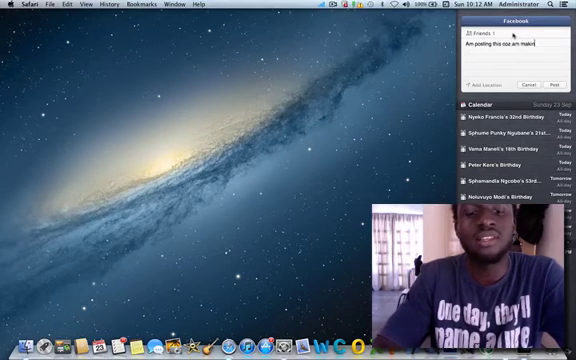
pyautogui.write('a video')
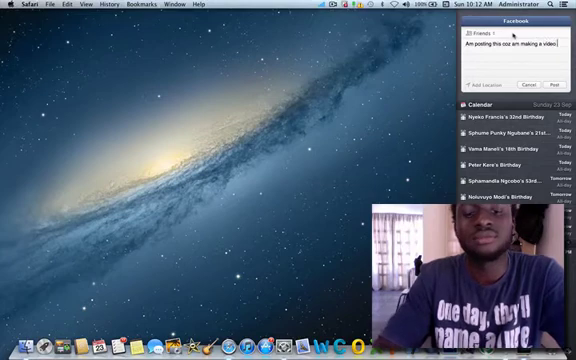
pyautogui.write('on My')
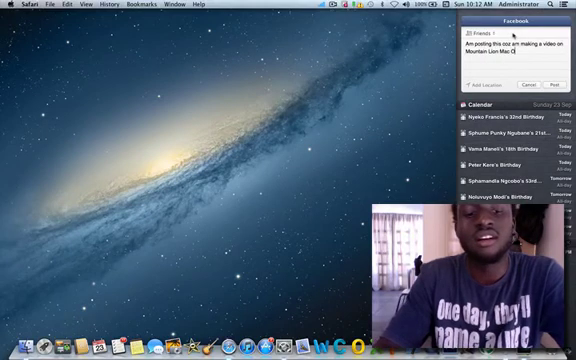
pyautogui.write('OS X 10.8.2 upgrade')
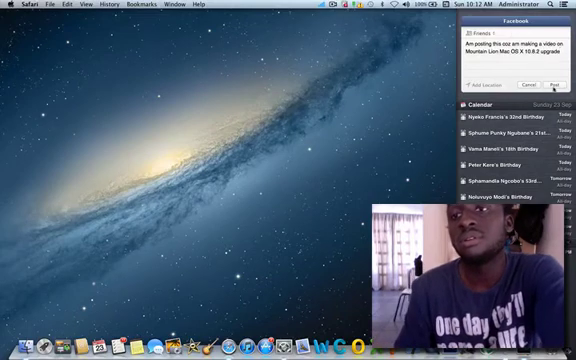
pyautogui.click(560, 84)
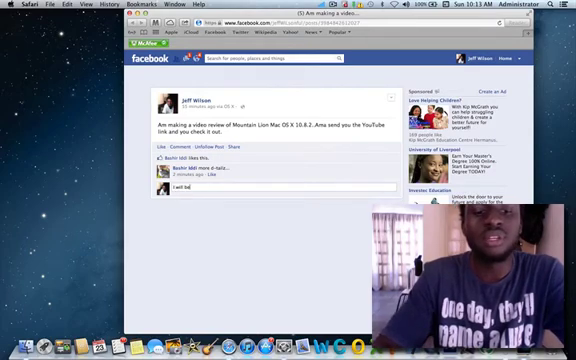
# Reply to the comment saying a link to the video will be posted later today.
pyautogui.write('able to')
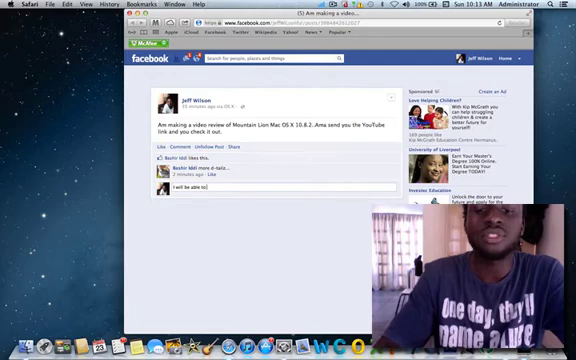
pyautogui.write('post')
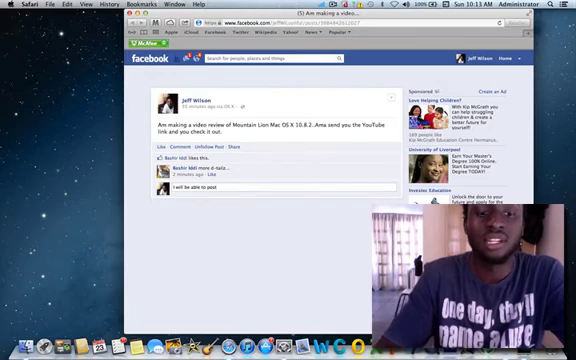
pyautogui.write('a link td')
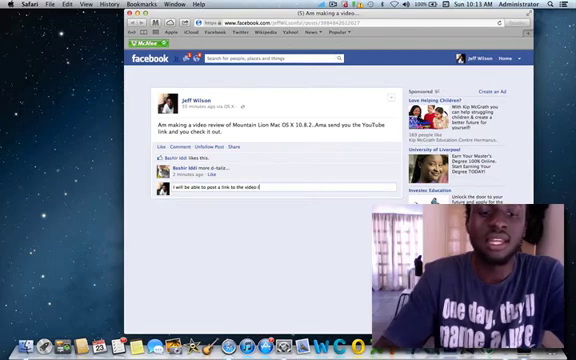
pyautogui.write('later today')
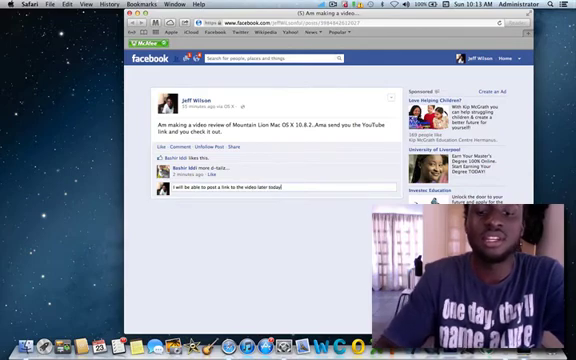
pyautogui.press('Return')
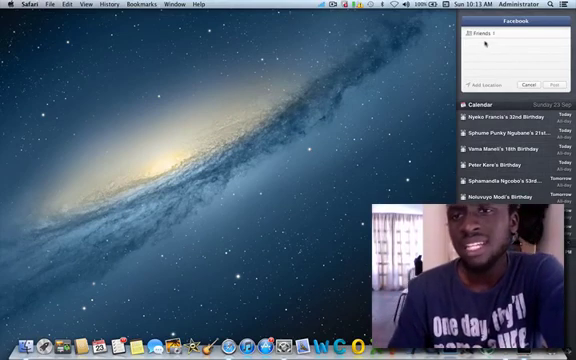
# Cancel the empty Facebook post and hide Notification Center.
pyautogui.click(470, 36)
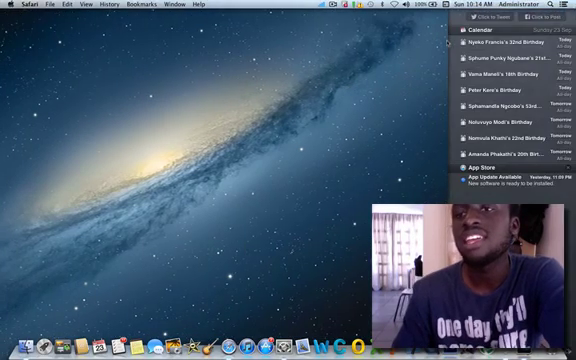
pyautogui.click(536, 16)
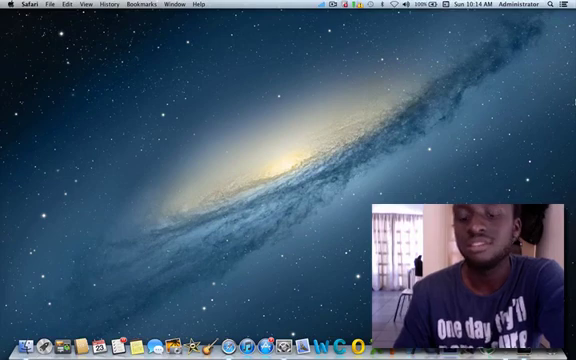
# Reveal Notification Center with its Facebook posting area and upcoming birthday alerts.
pyautogui.click(568, 4)
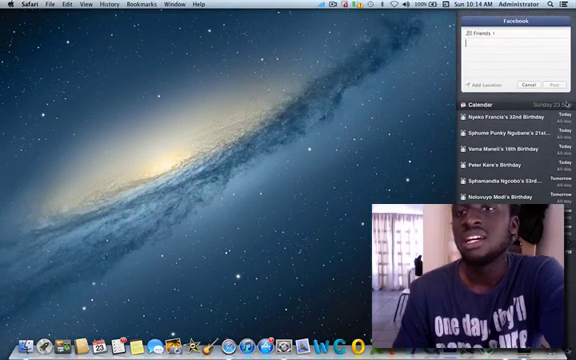